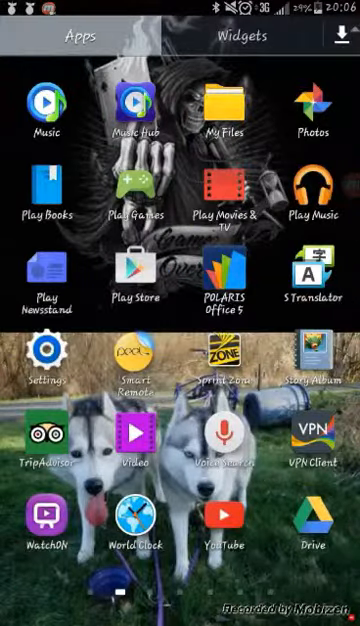
- Swipe through the app drawer and launch the KingRoot 3.5.0 app
scroll(left, 3)
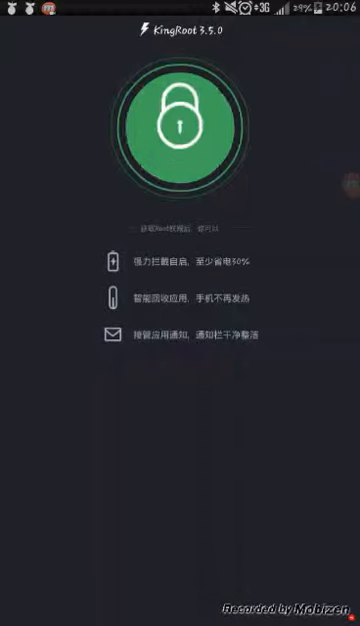
- Tap the green lock circle and start rooting the phone
click(180, 130)
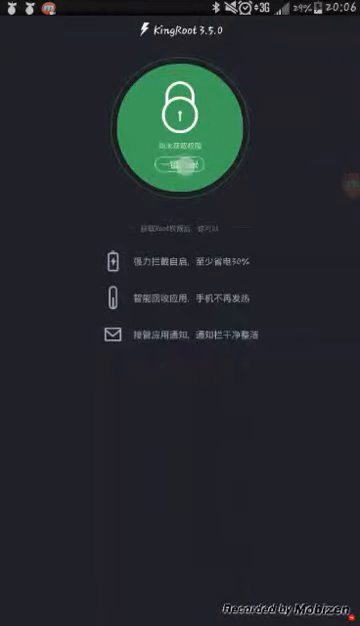
click(180, 138)
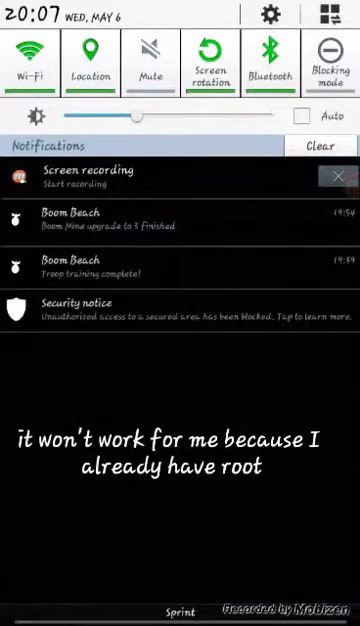
- Dismiss the notification shade and return to KingRoot's rooting-in-progress screen
click(180, 302)
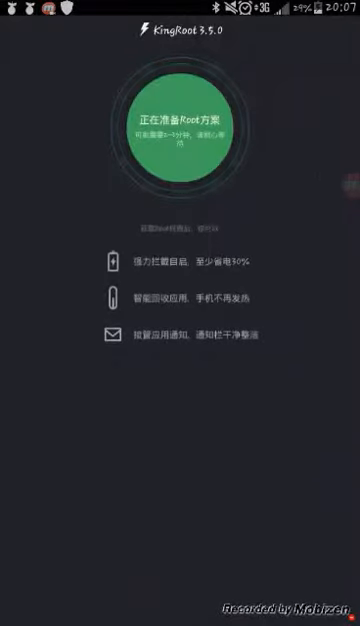
- Swipe away from KingRoot and bring up the Google Play Store search bar
drag(180, 4, 180, 300)
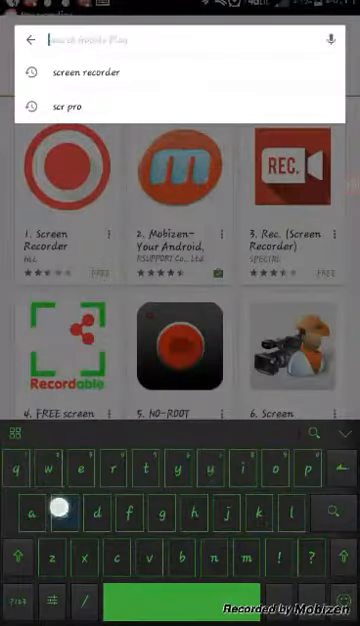
- Search Play Store for 'super su' and browse the root-app results to SuperSU by Chainfire
text(super su)
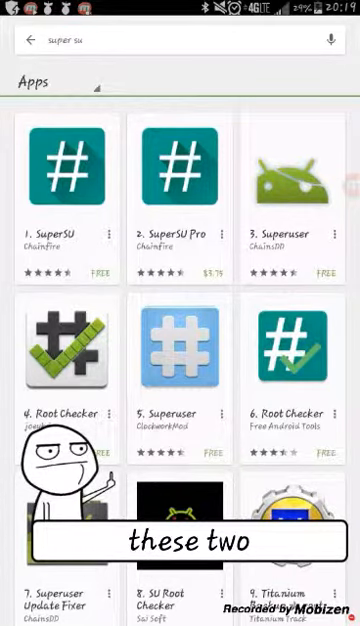
scroll(up, 3)
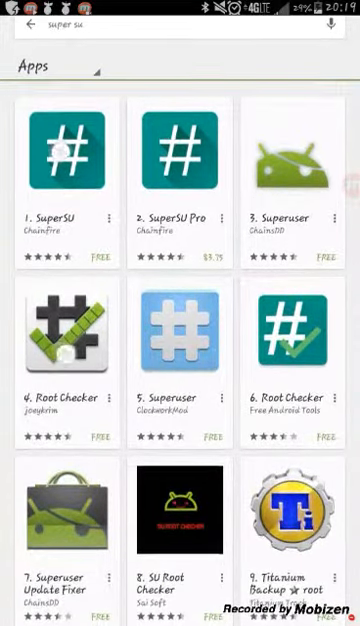
scroll(down, 3)
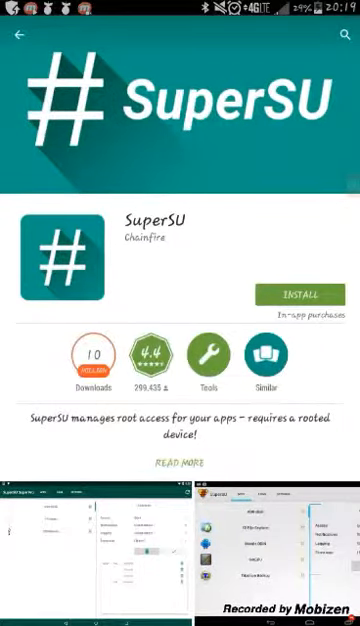
- Go back from the SuperSU listing and scroll through the 'super su' results
click(20, 36)
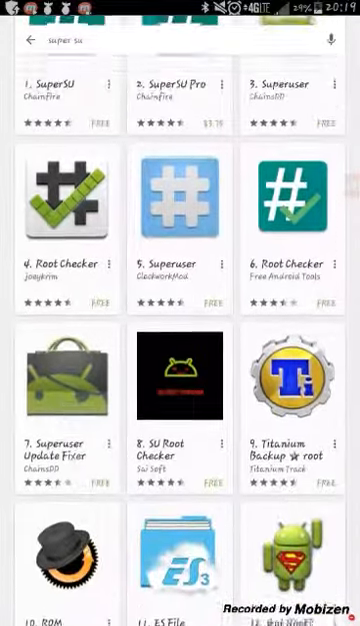
scroll(up, 3)
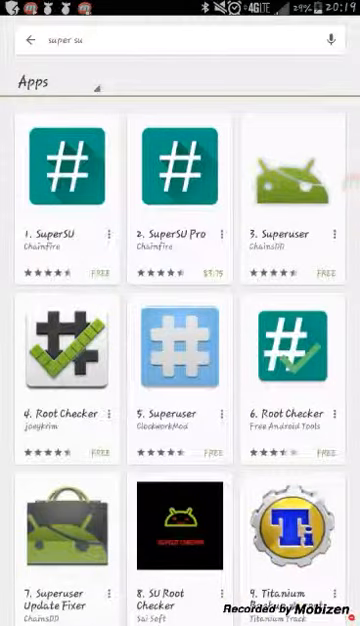